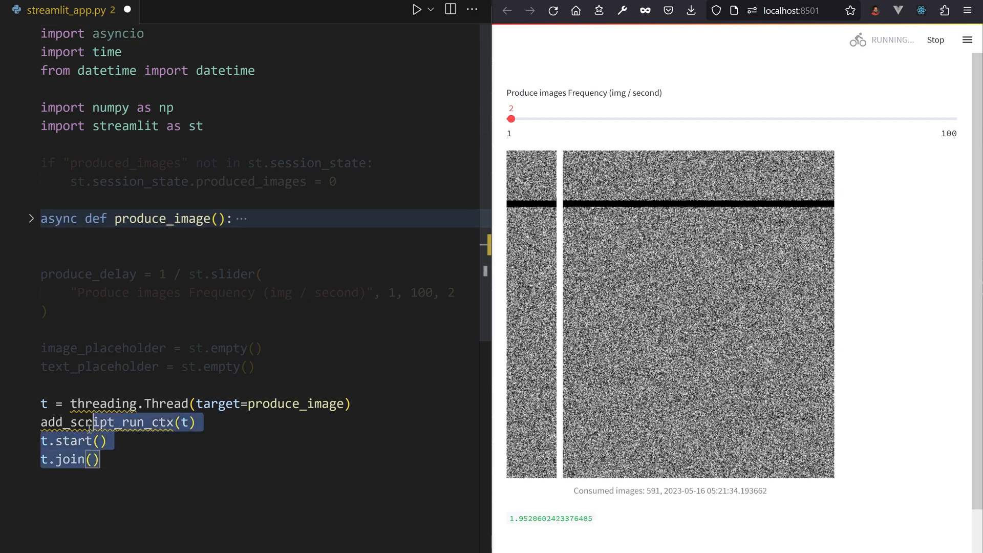
type("asyncio.run(produce_image())")
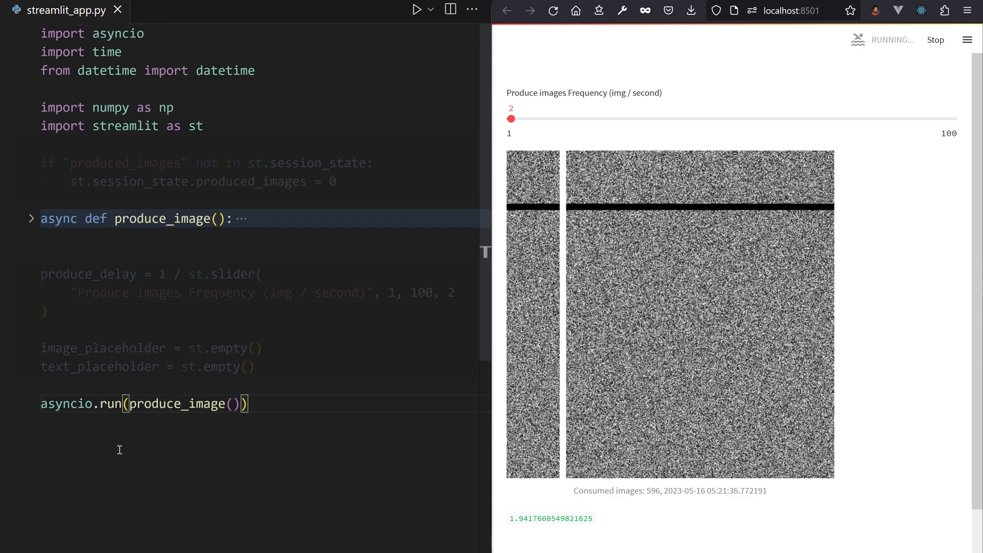